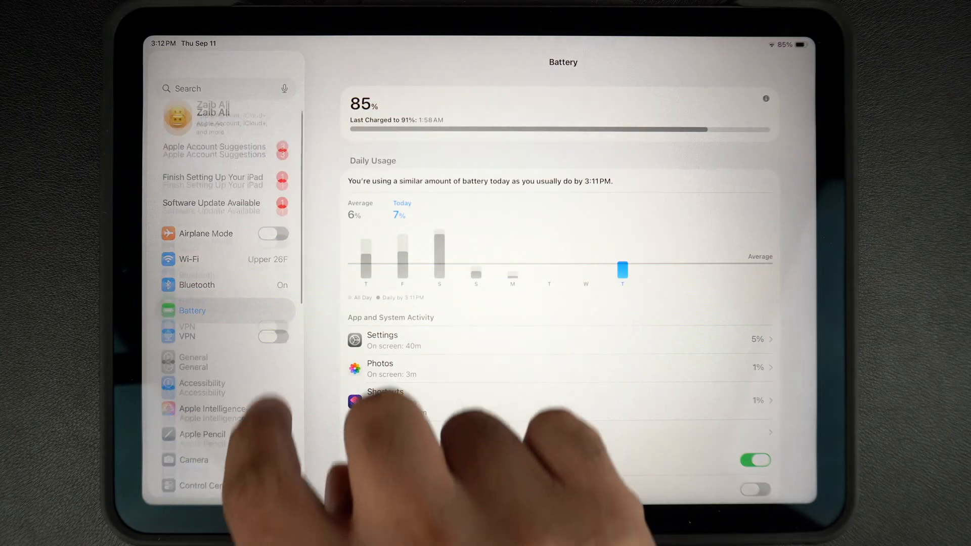
Navigate from the battery page to Privacy & Security and into Analytics & Improvements
scroll("down", 3)
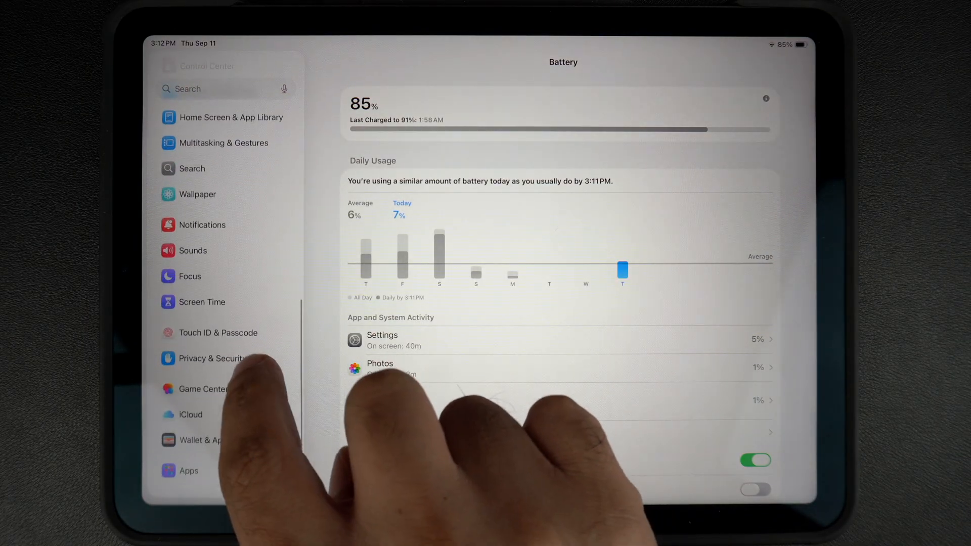
left_click(214, 358)
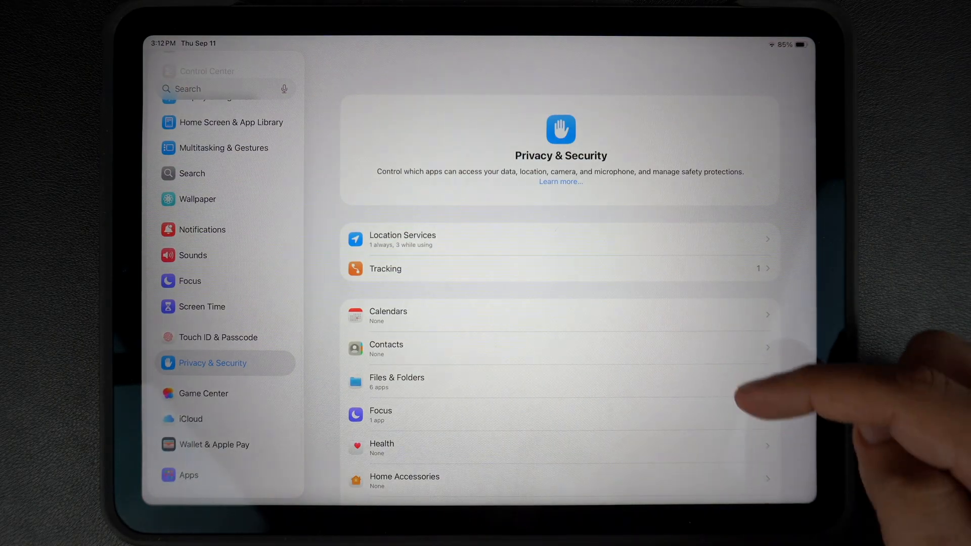
scroll("down", 3)
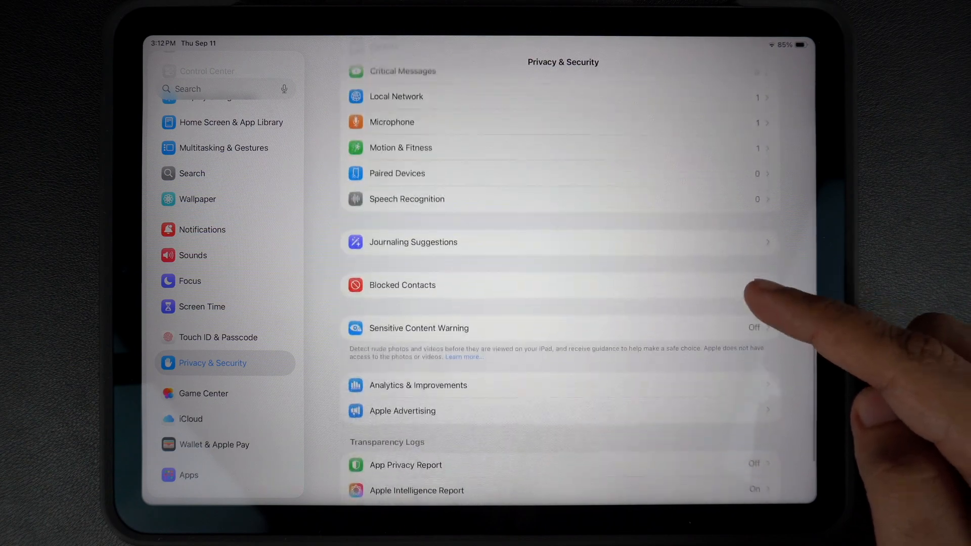
left_click(418, 384)
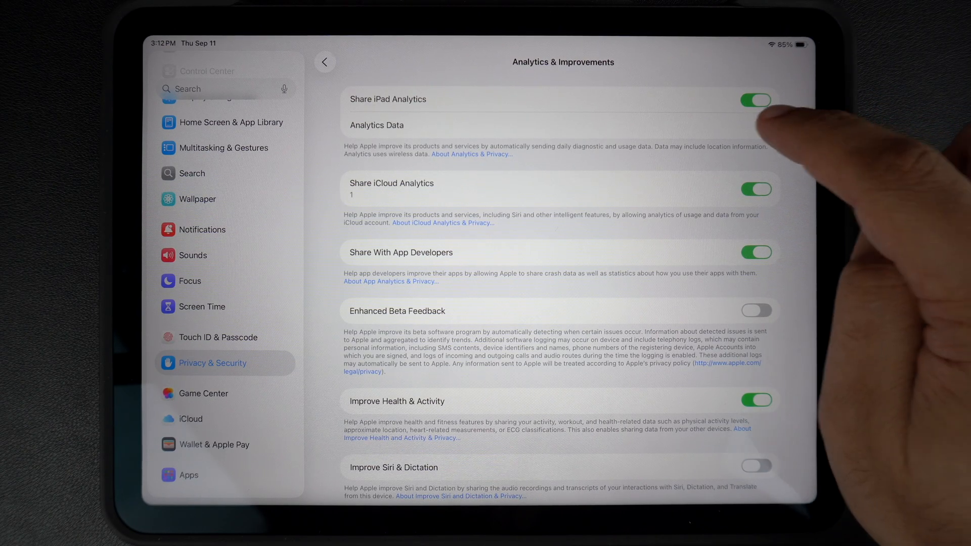
Open Analytics Data, read through the Analytics-2025-09-05-050006.000 log, then leave it
left_click(376, 124)
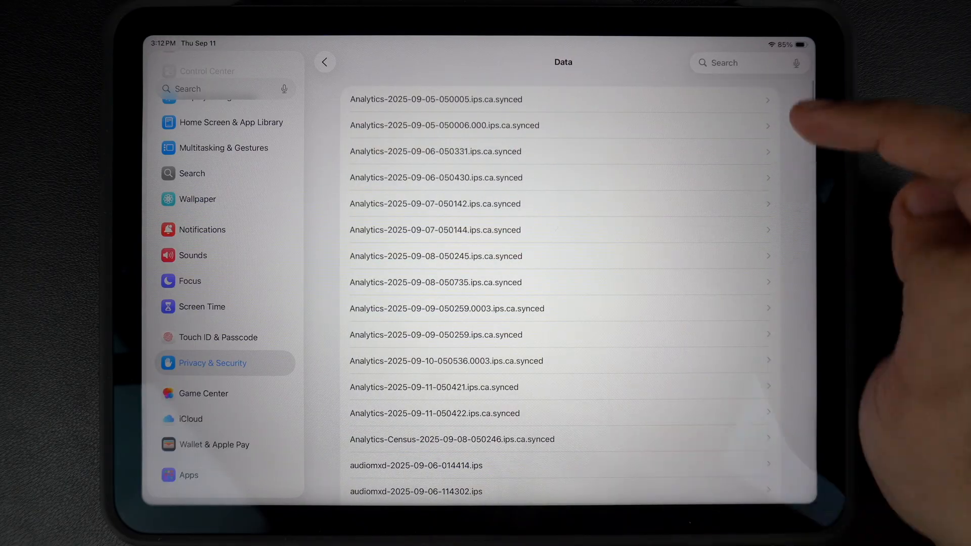
left_click(444, 125)
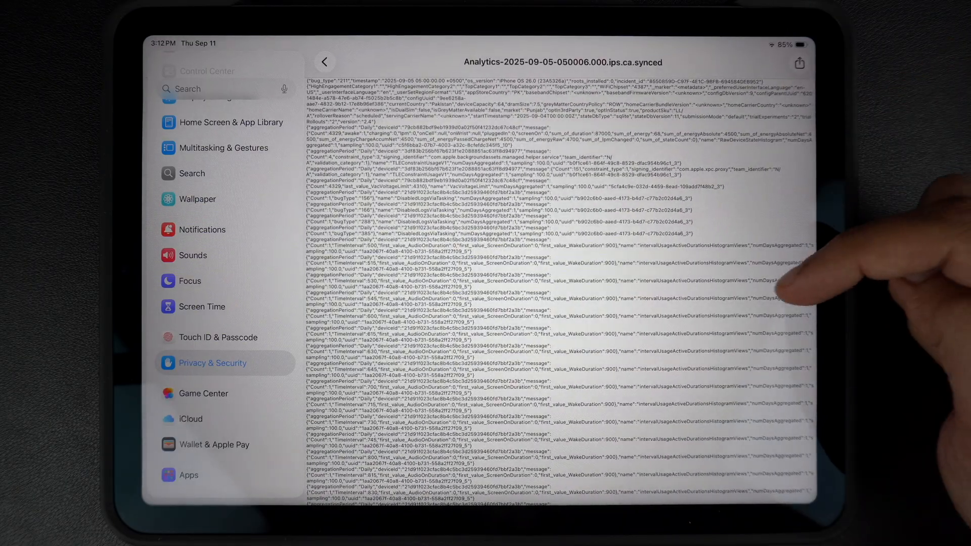
scroll("down", 3)
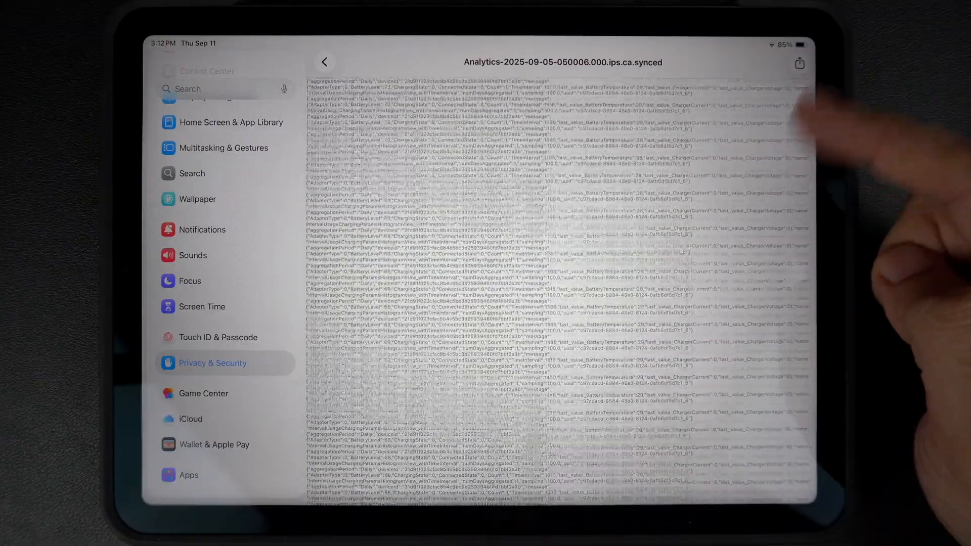
scroll("down", 3)
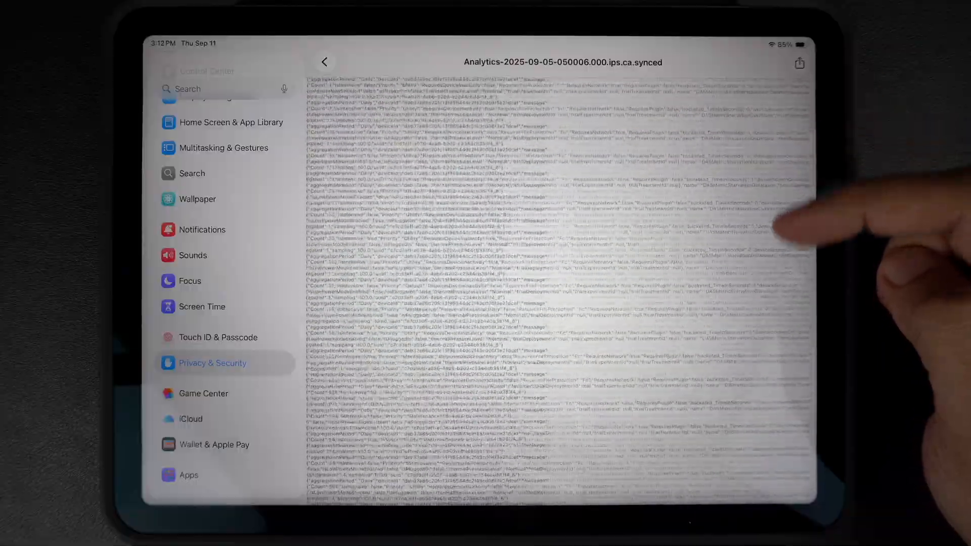
scroll("down", 3)
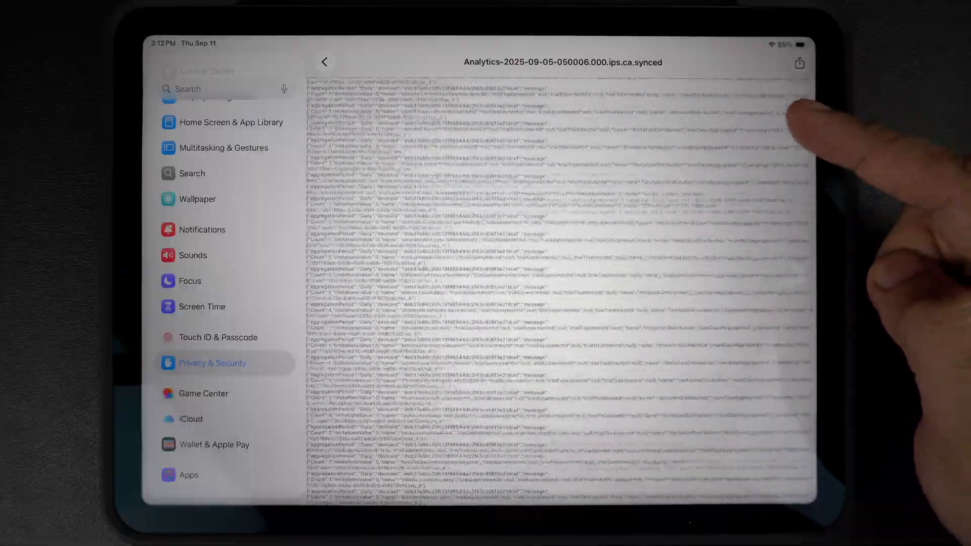
scroll("down", 3)
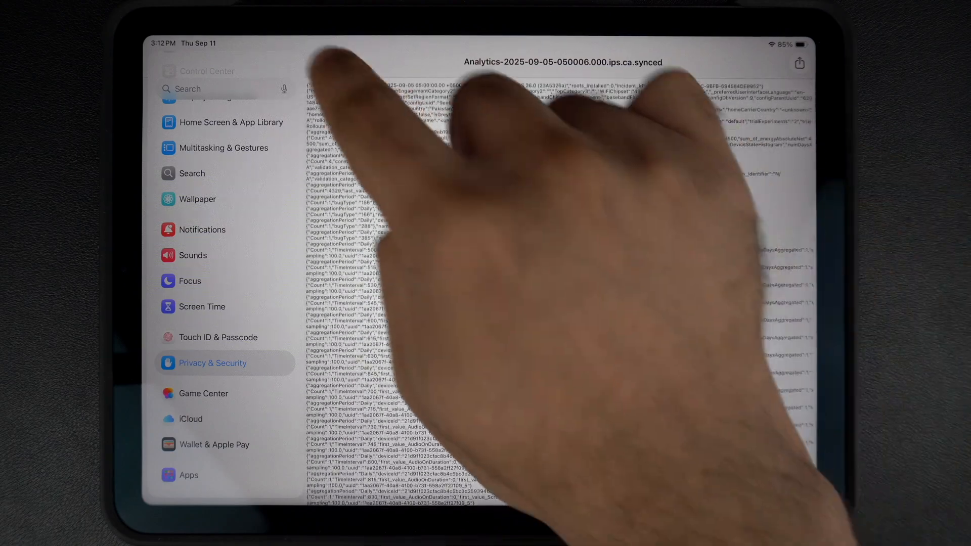
left_click(323, 62)
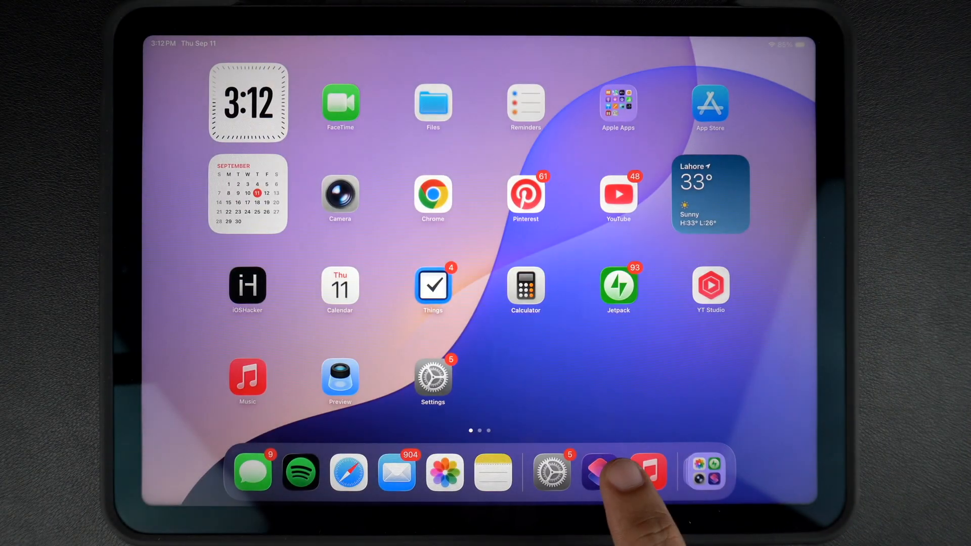
Browse the Shortcuts library to the Battery Stats tile and select it
left_click(598, 472)
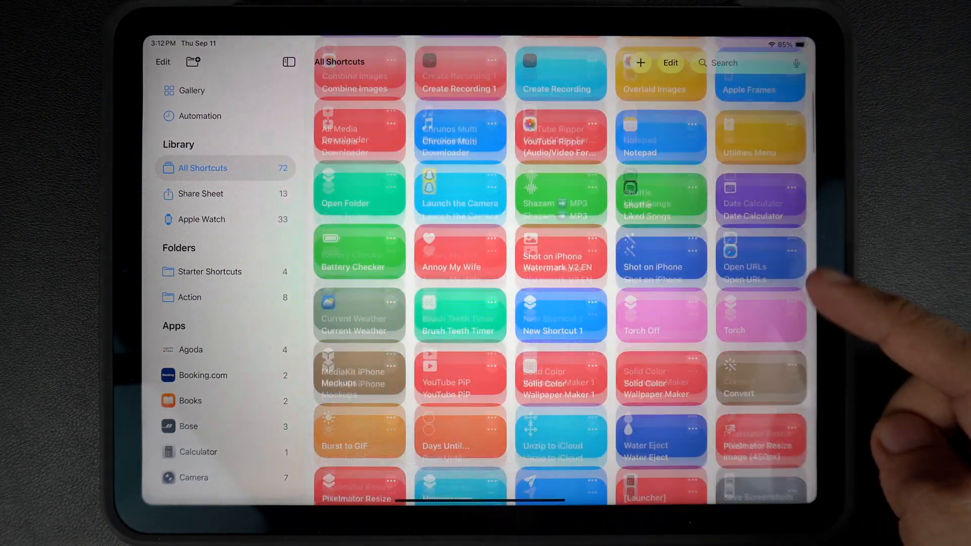
scroll("down", 3)
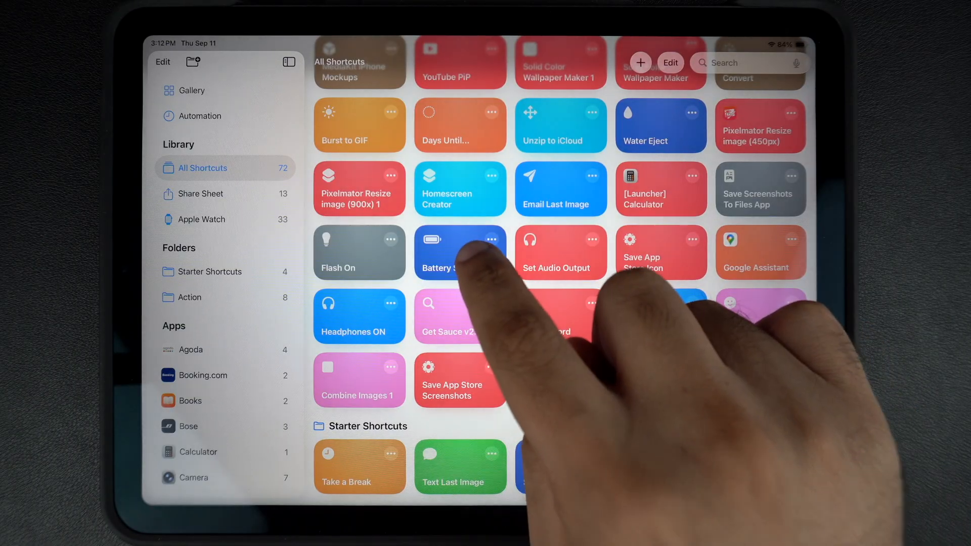
left_click(459, 251)
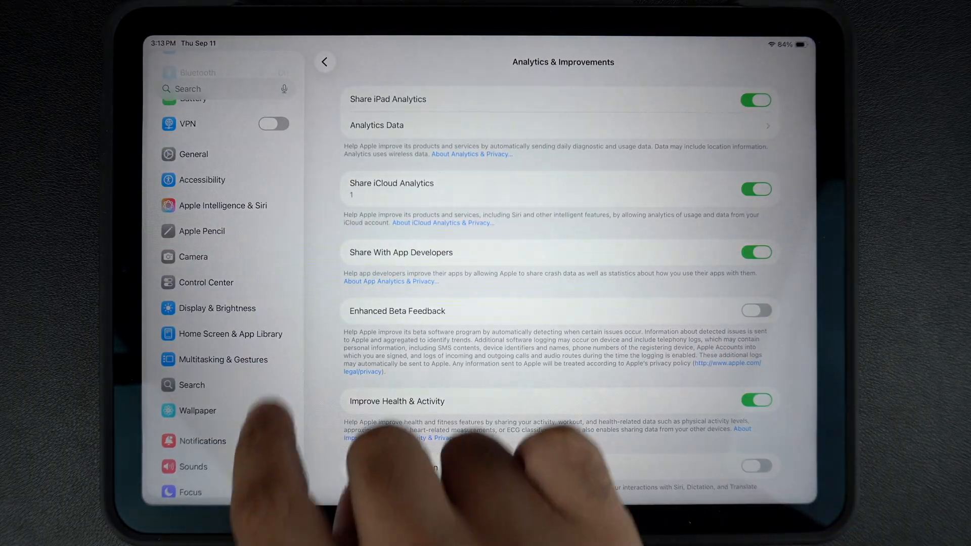
Reopen the Analytics-2025-09-05-050006.000 log via Analytics Data and bring up its share sheet
left_click(323, 61)
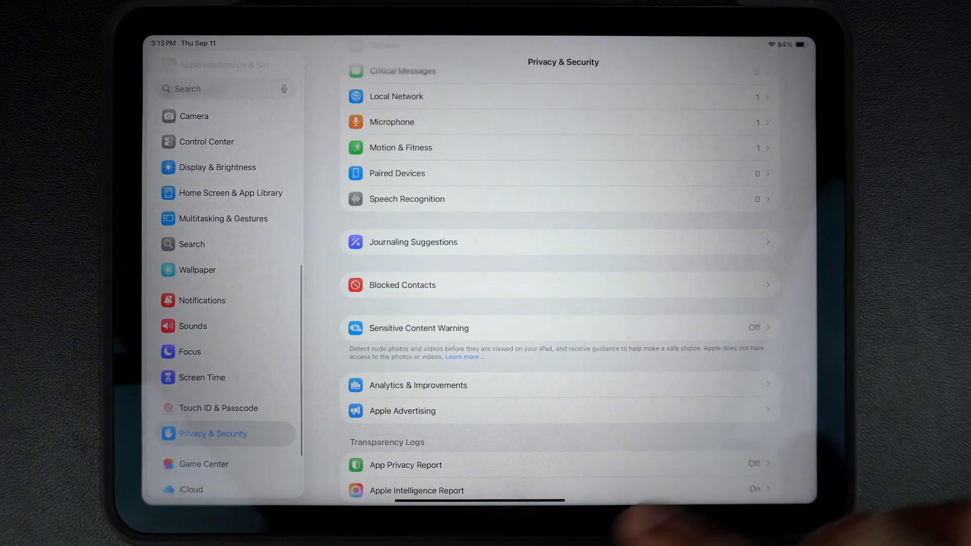
left_click(417, 385)
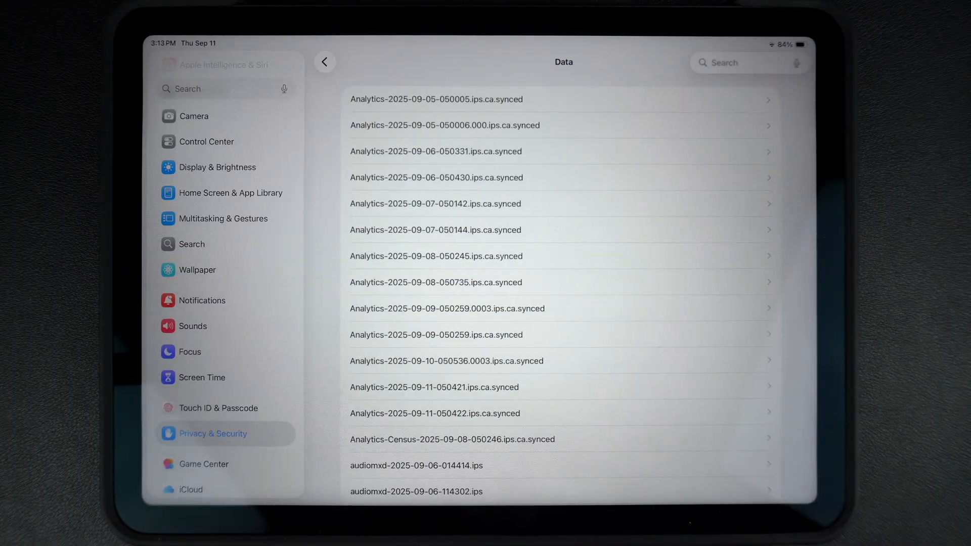
left_click(444, 125)
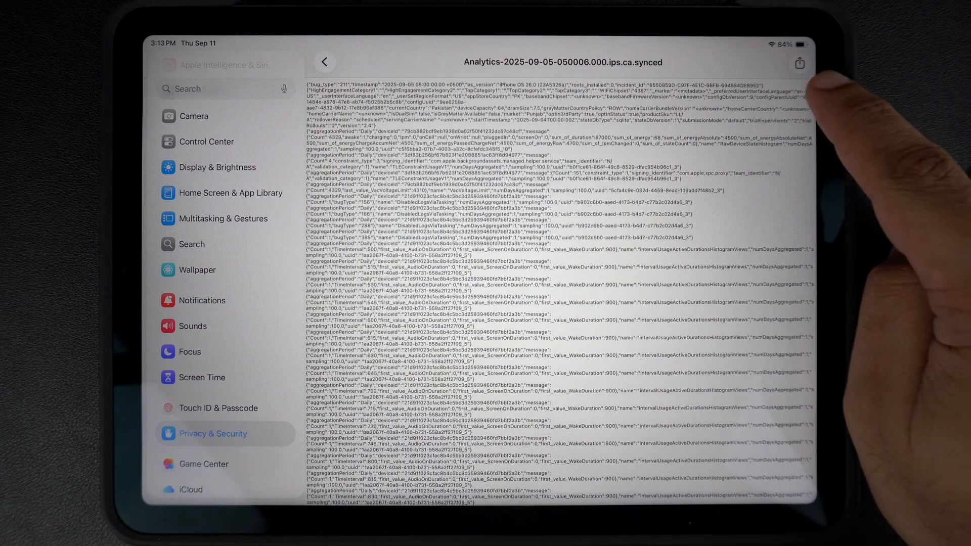
left_click(799, 63)
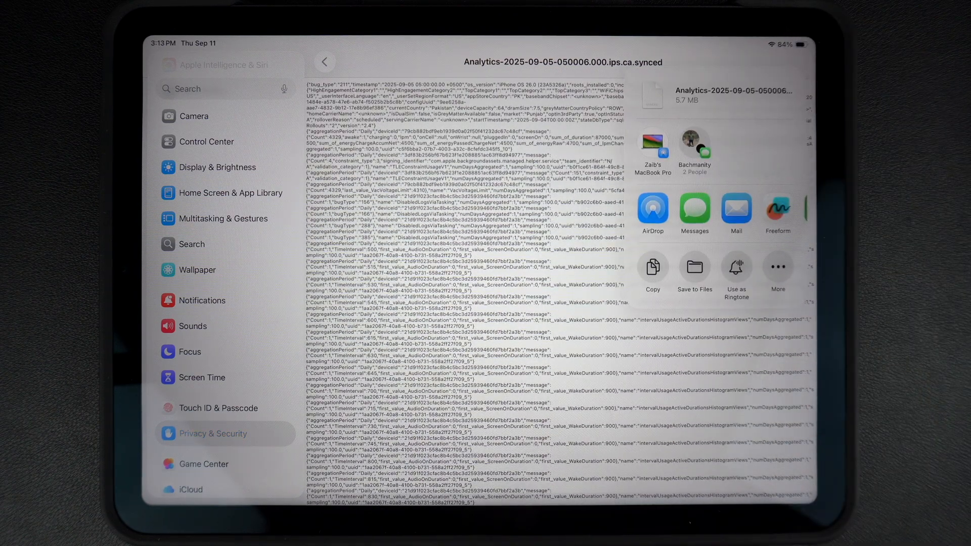
Run Battery Stats on the log—7902 mAh original, 7251 mAh now, 73 cycles, 91.76% health—then dismiss it
left_click(777, 272)
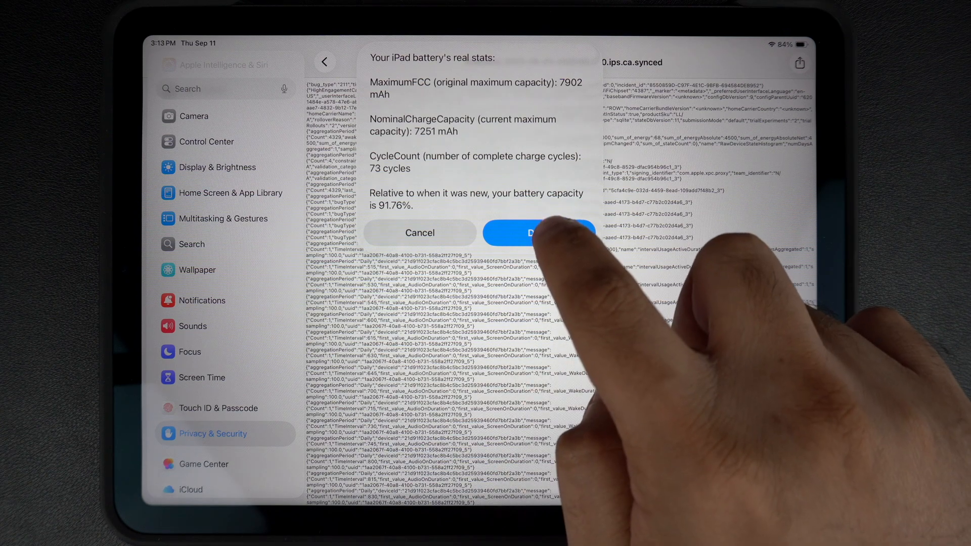
left_click(536, 233)
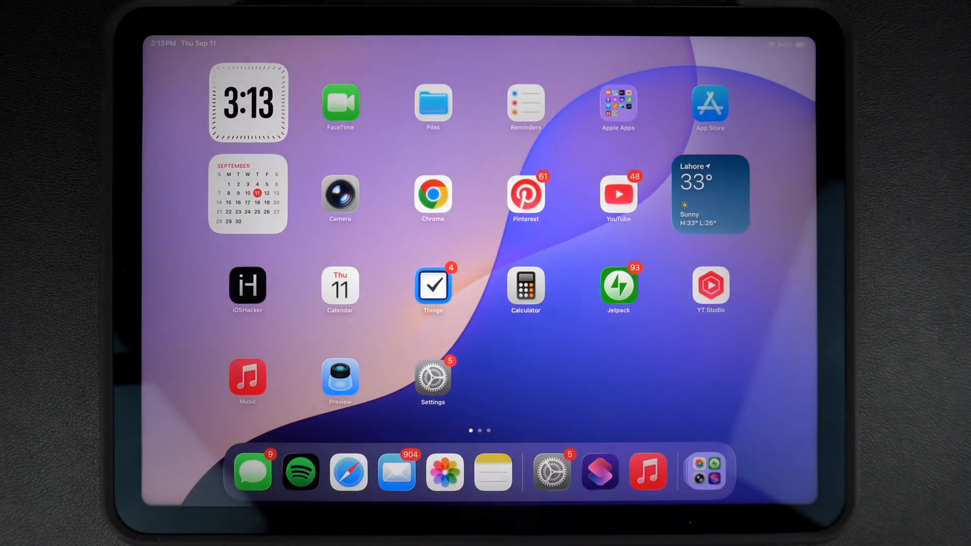